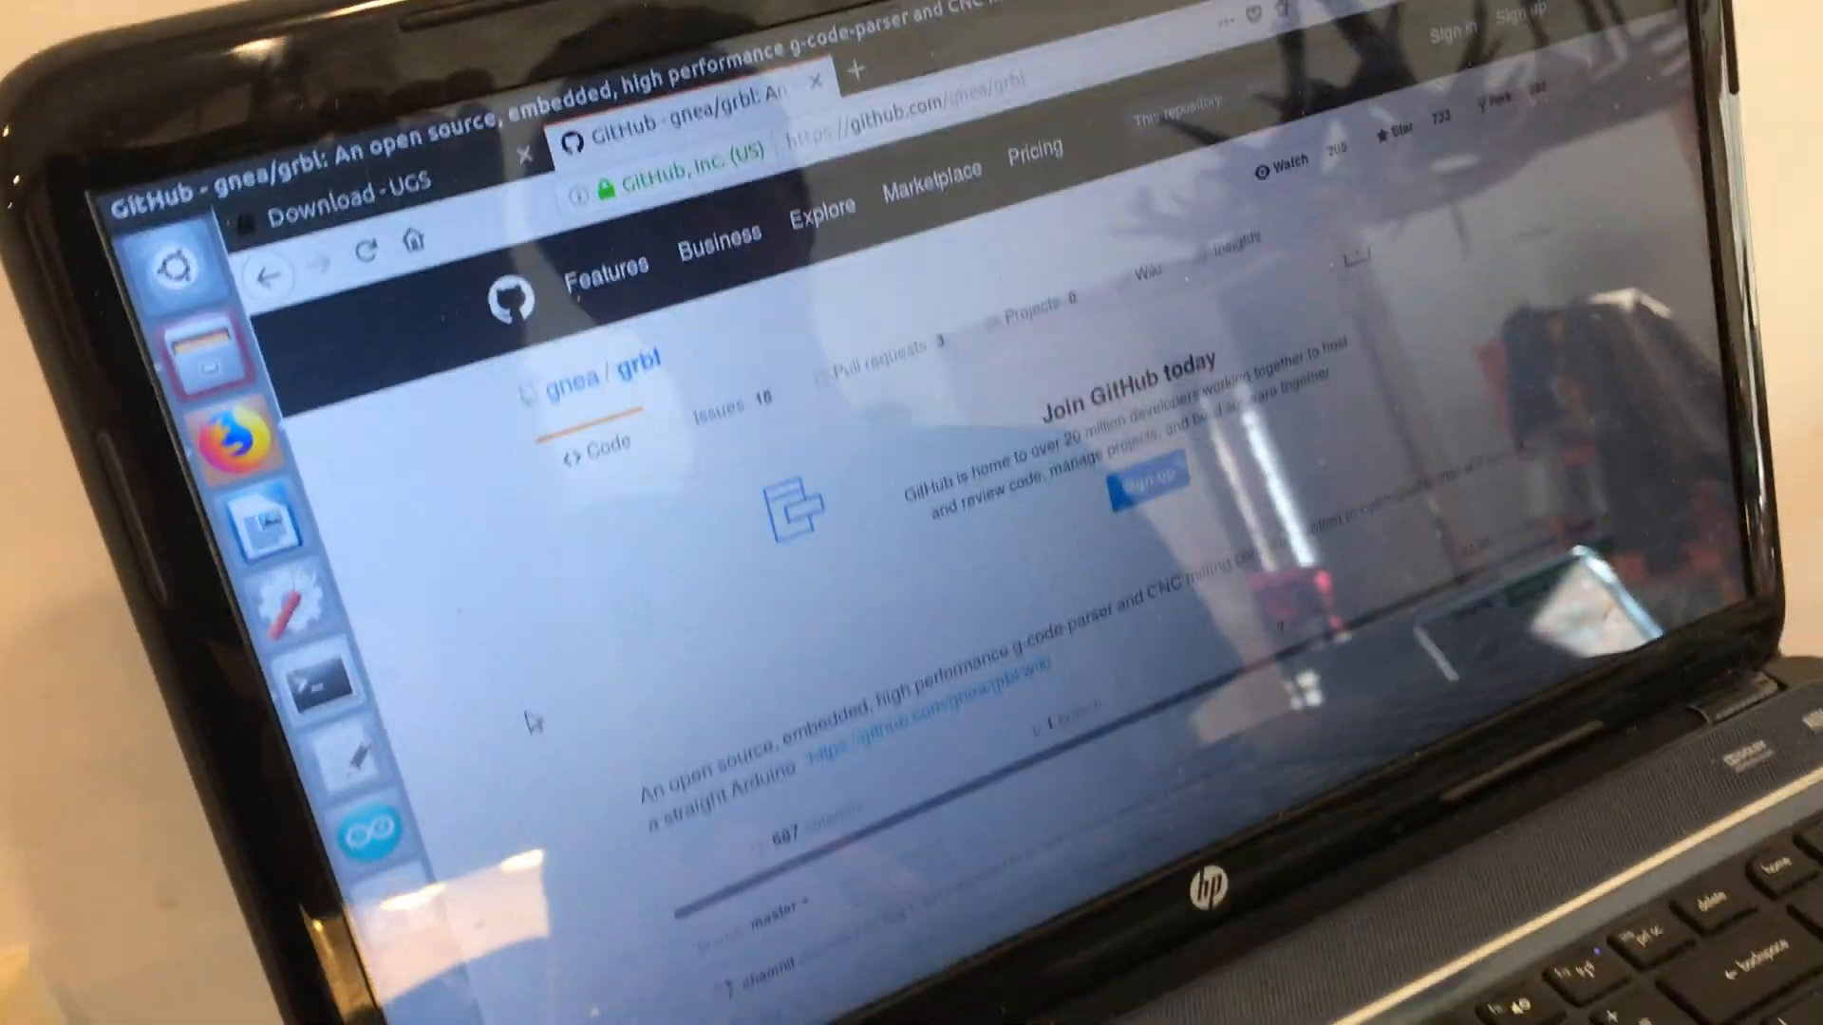
# Step: Return from the browser to the Universal Gcode Sender window connected to GRBL
pyautogui.scroll(-3)
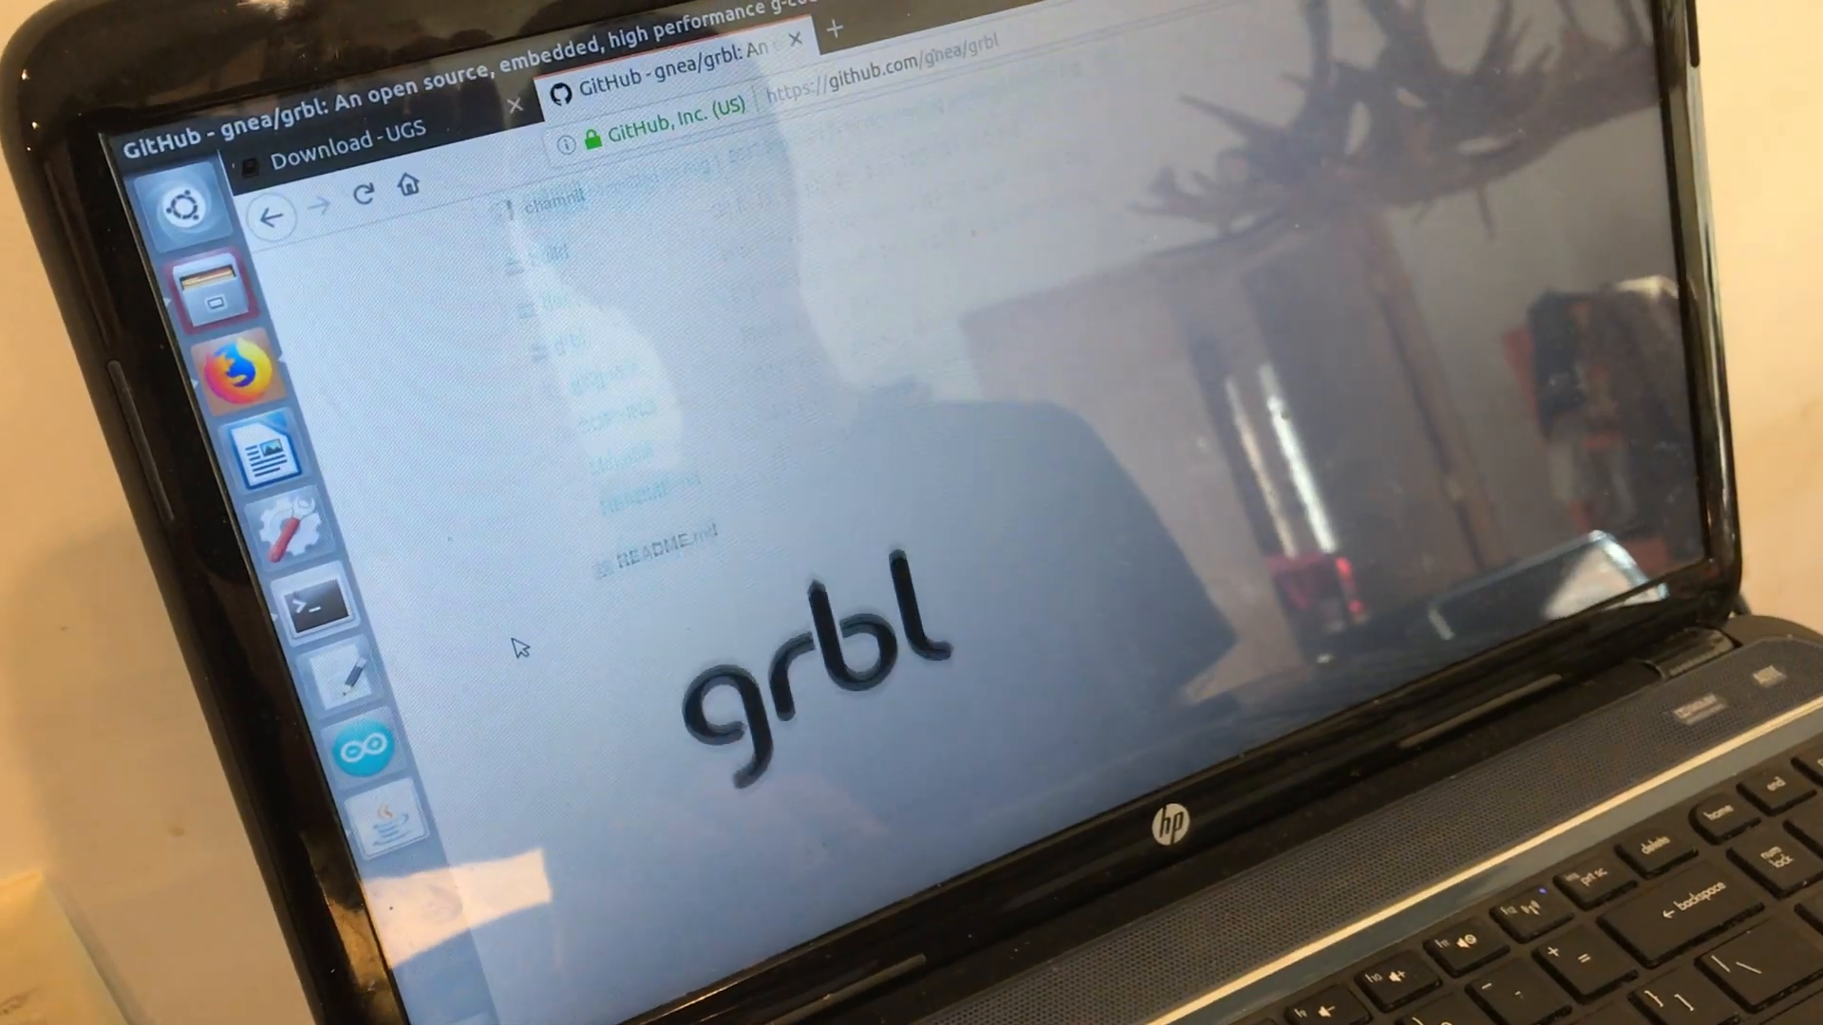
pyautogui.scroll(-3)
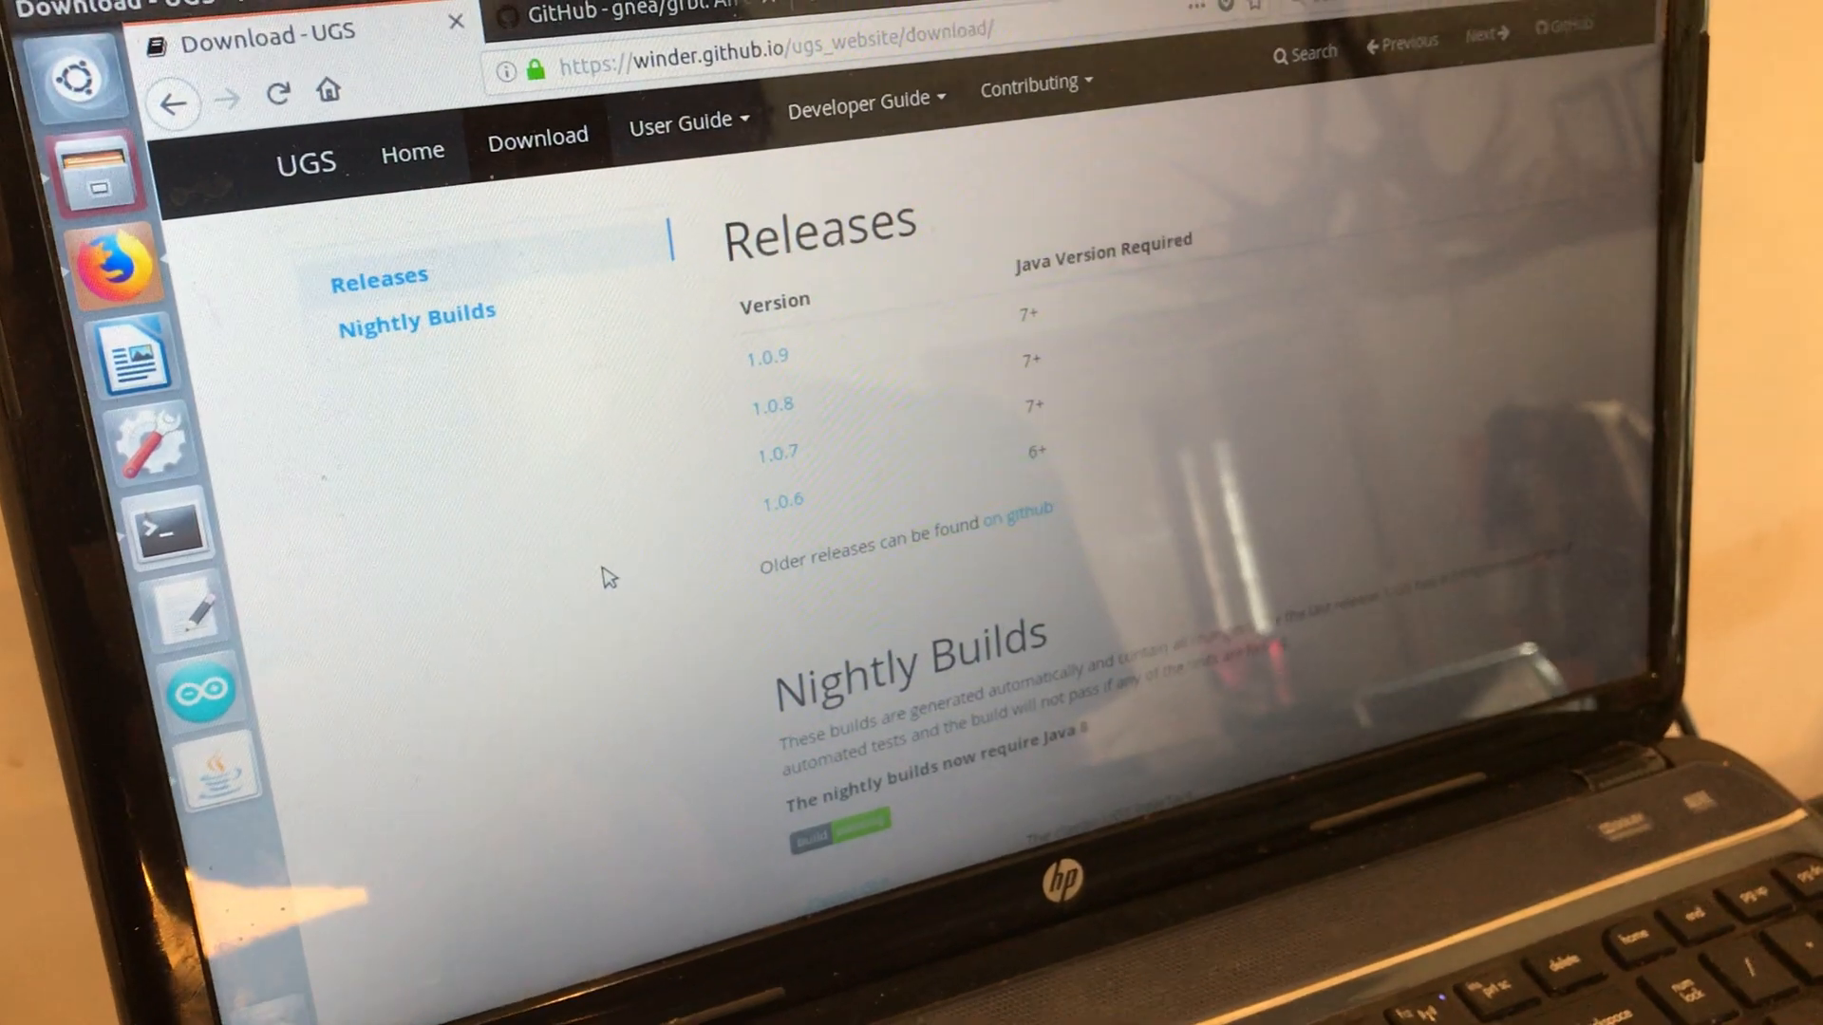
pyautogui.click(1012, 519)
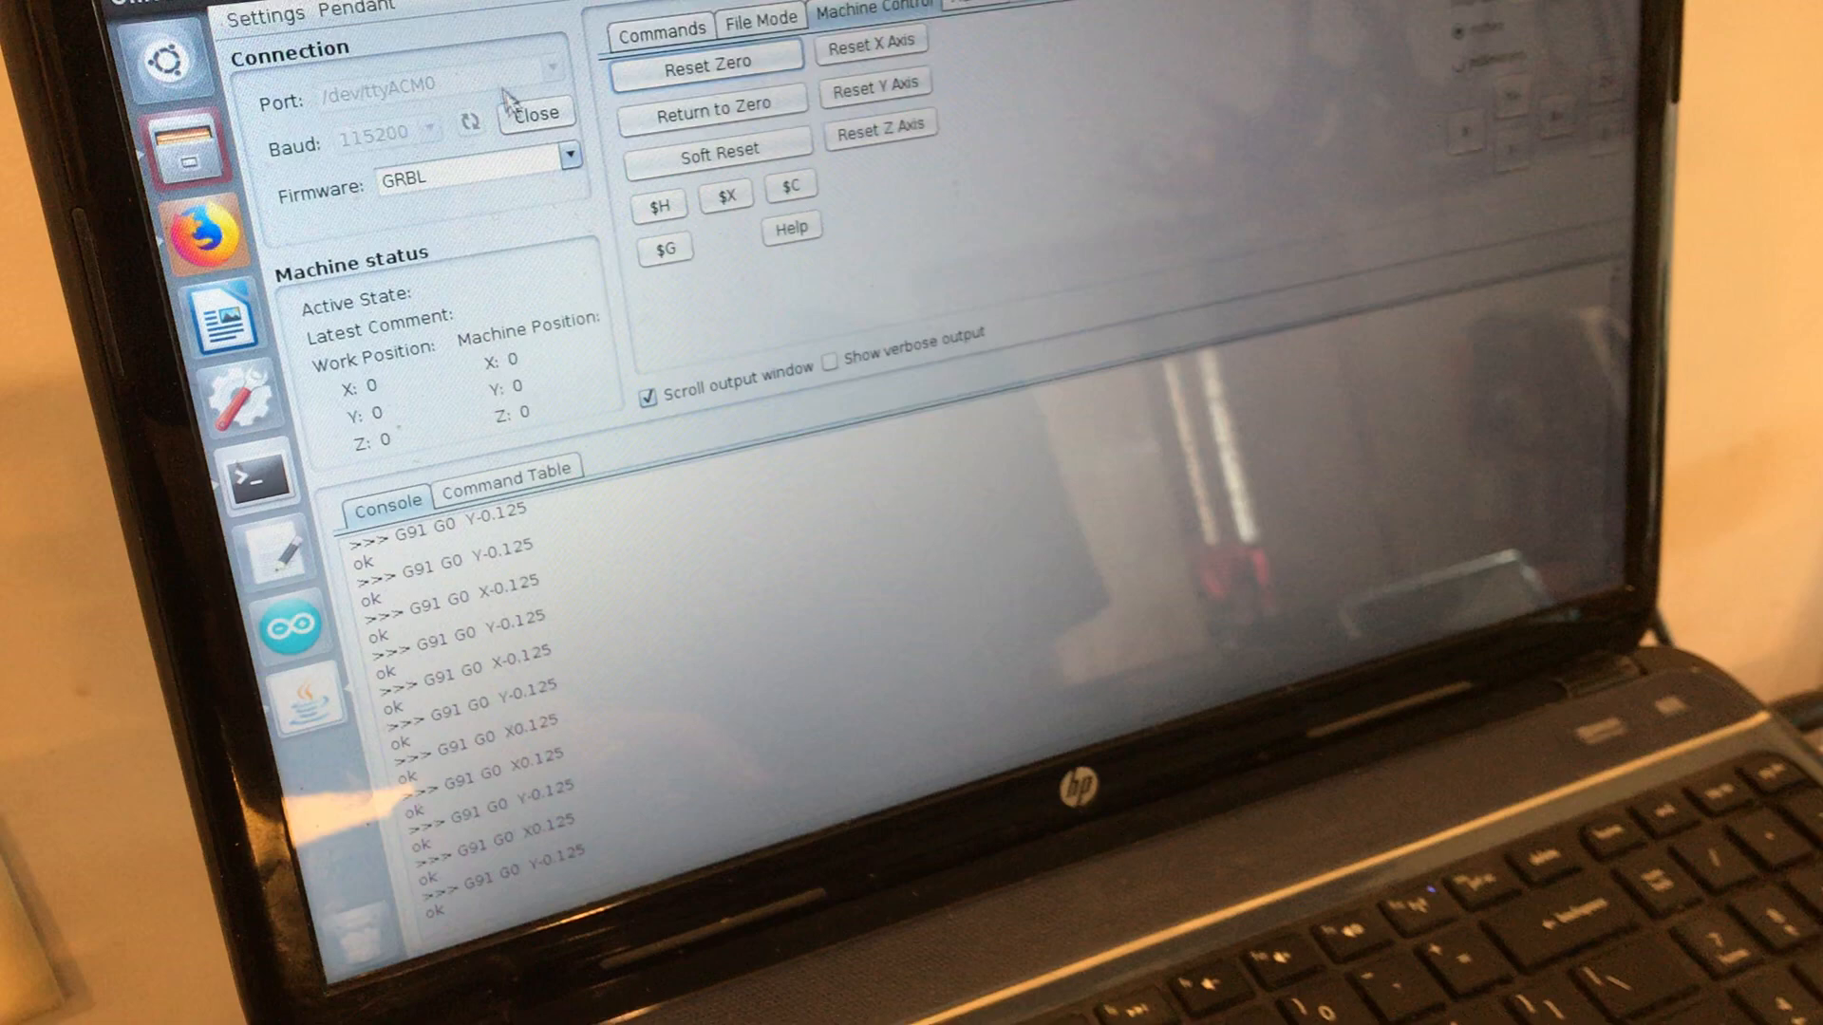
# Step: Close and reopen the GRBL connection, then send G20 to switch units to inches
pyautogui.click(536, 114)
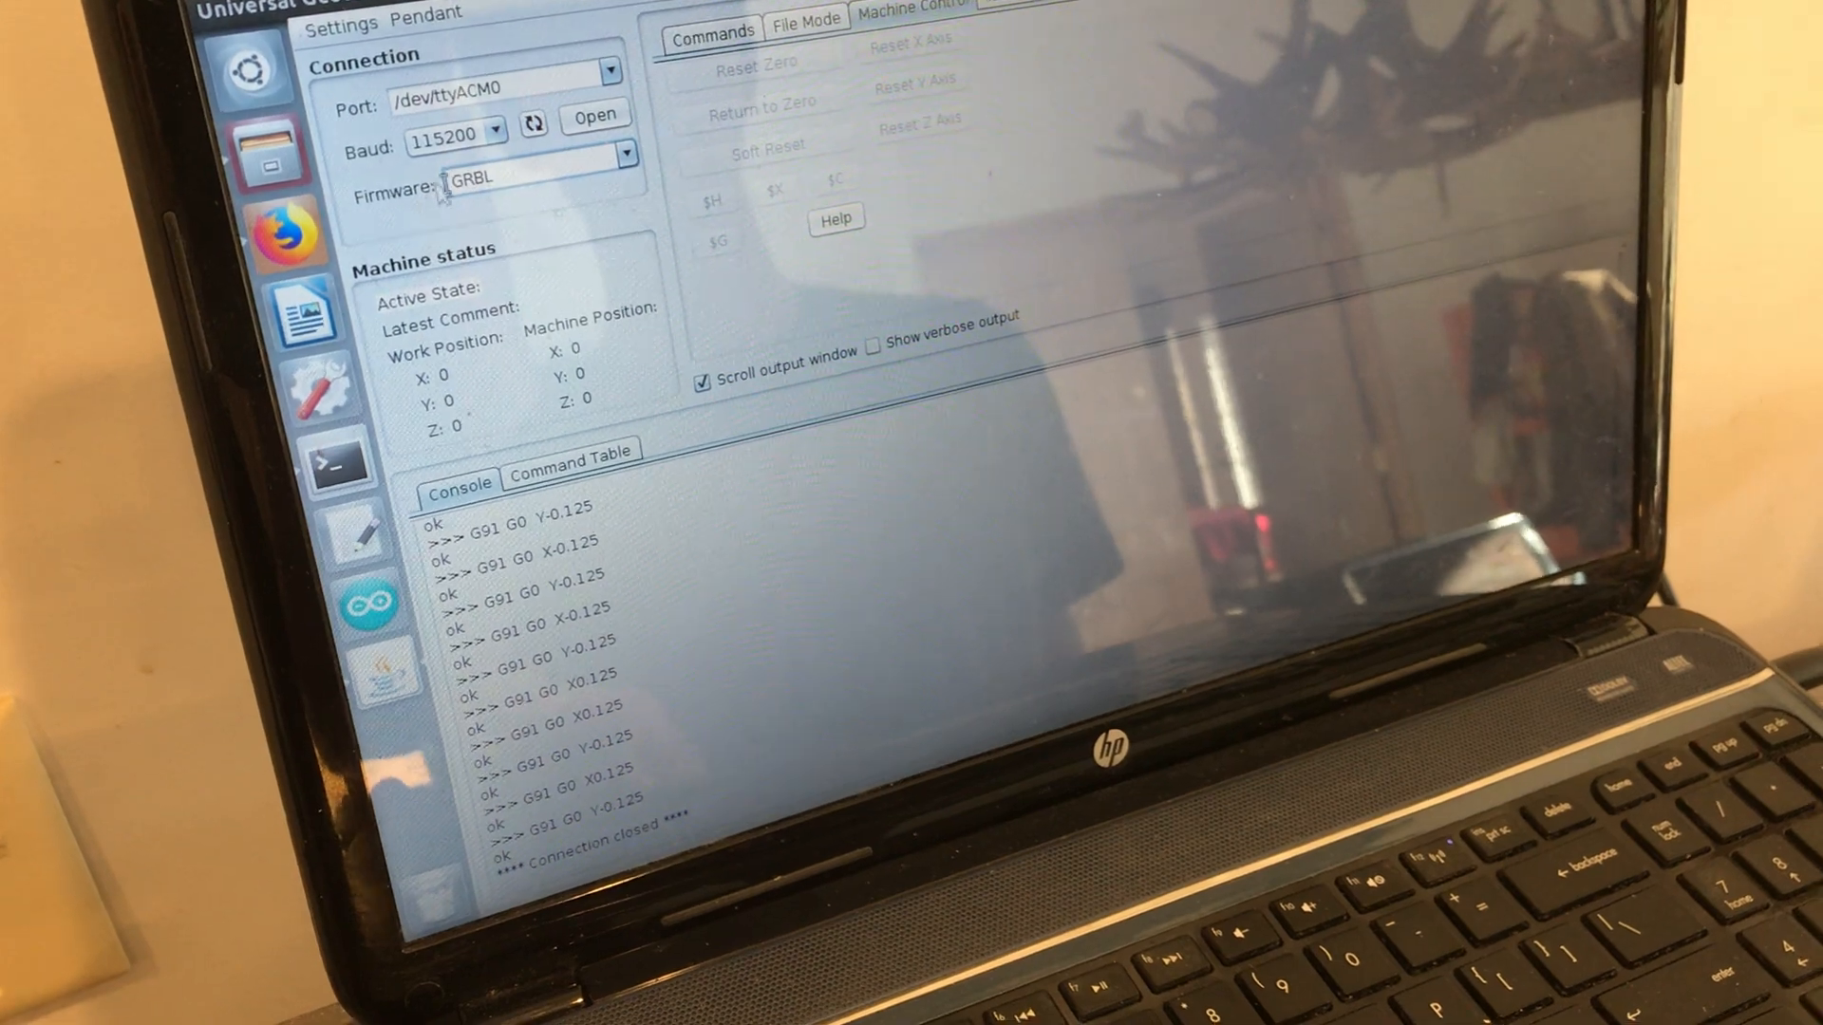
pyautogui.click(595, 116)
pyautogui.write('G0')
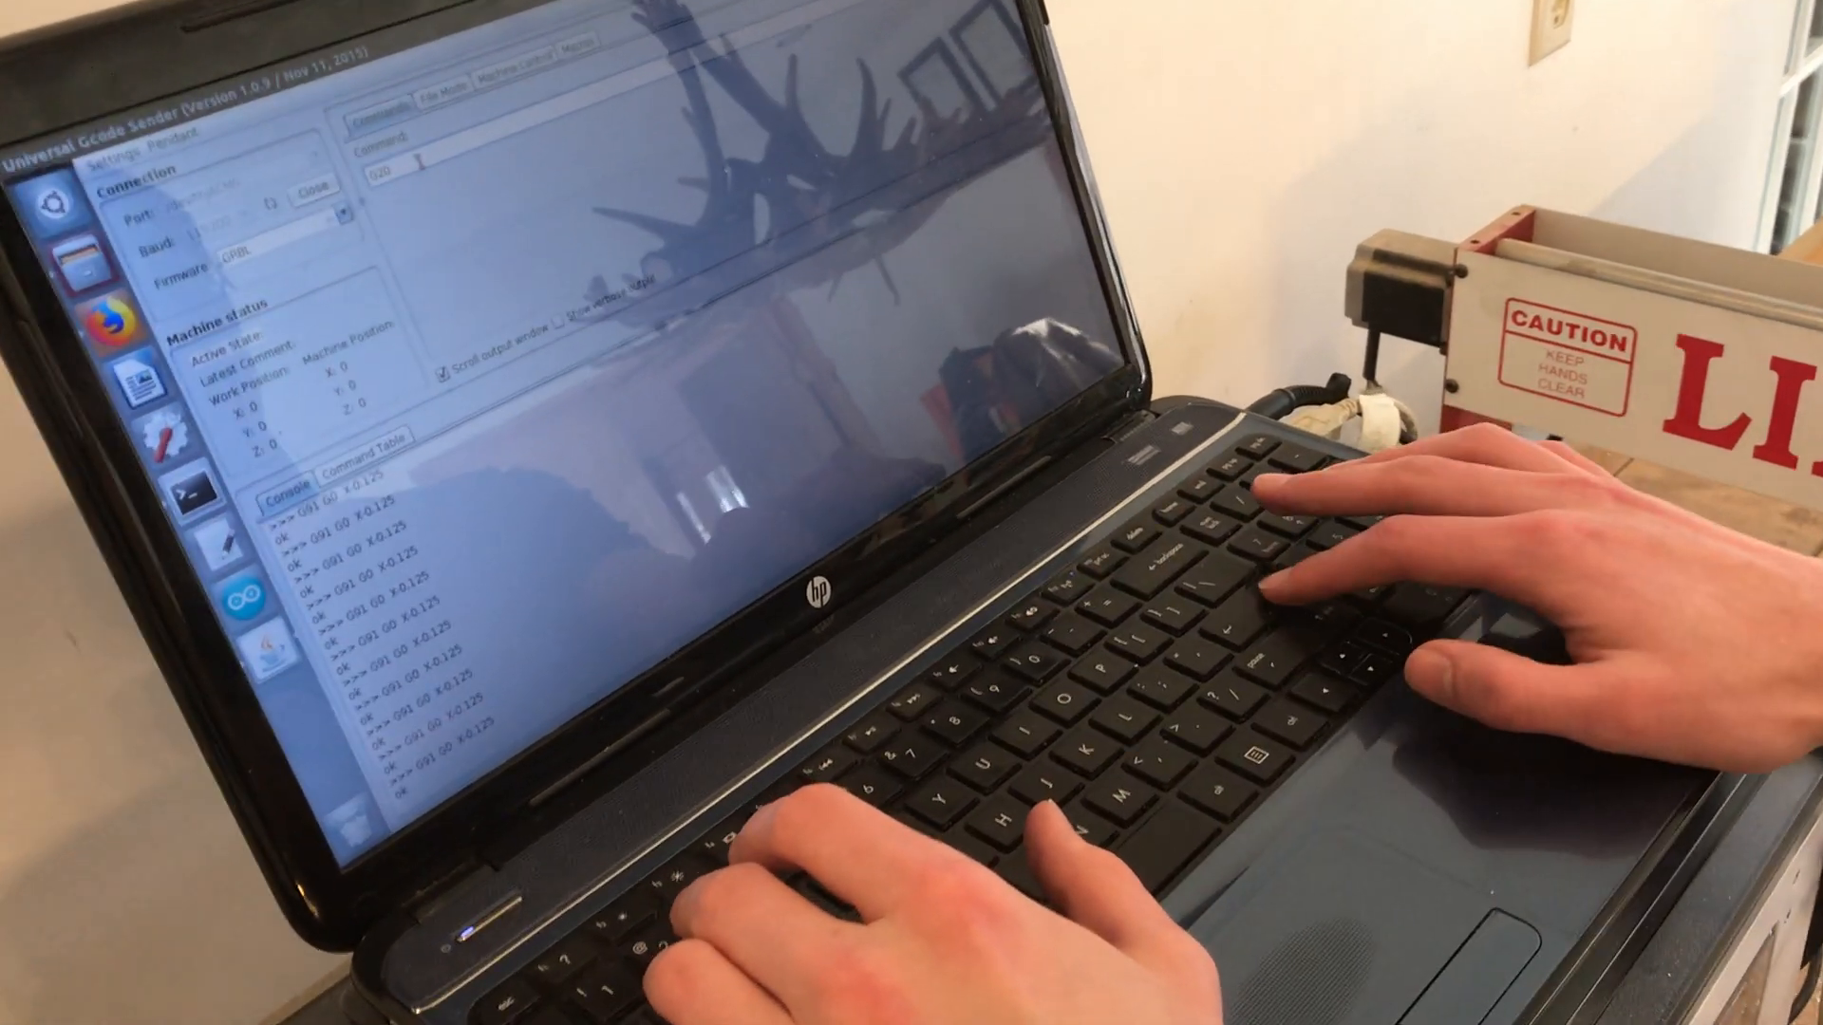
pyautogui.press('Return')
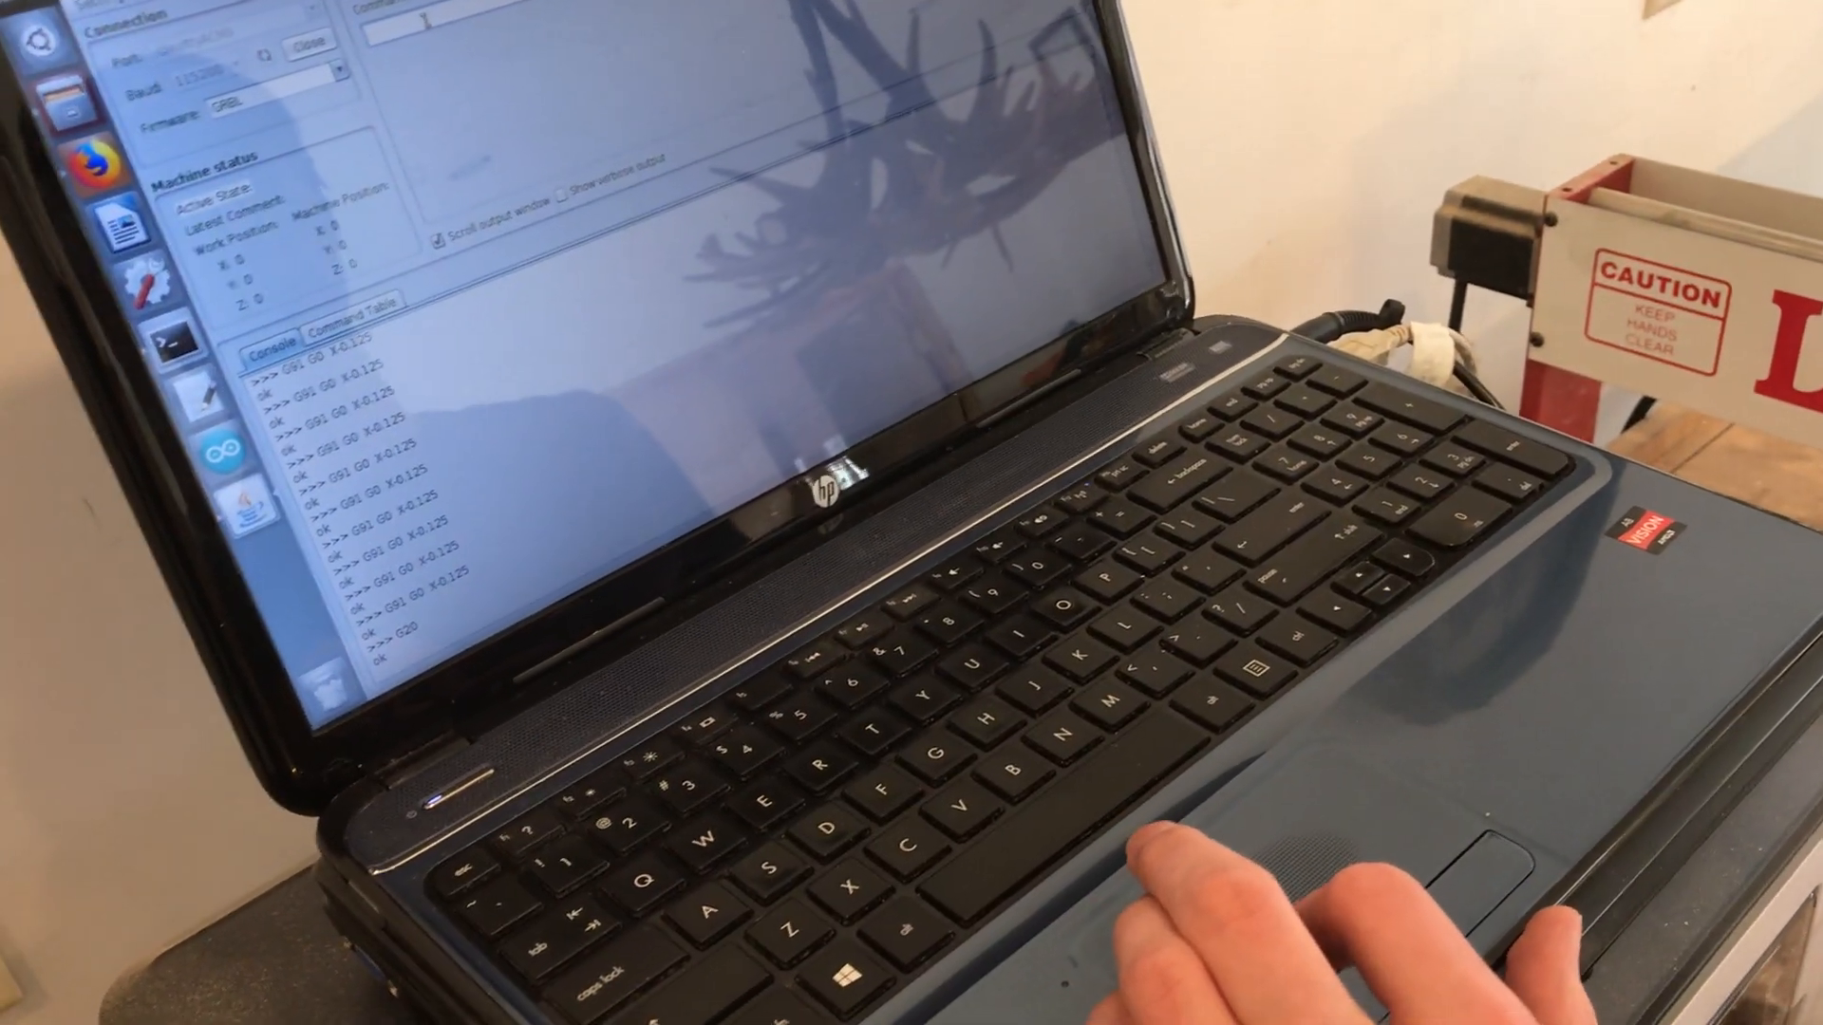